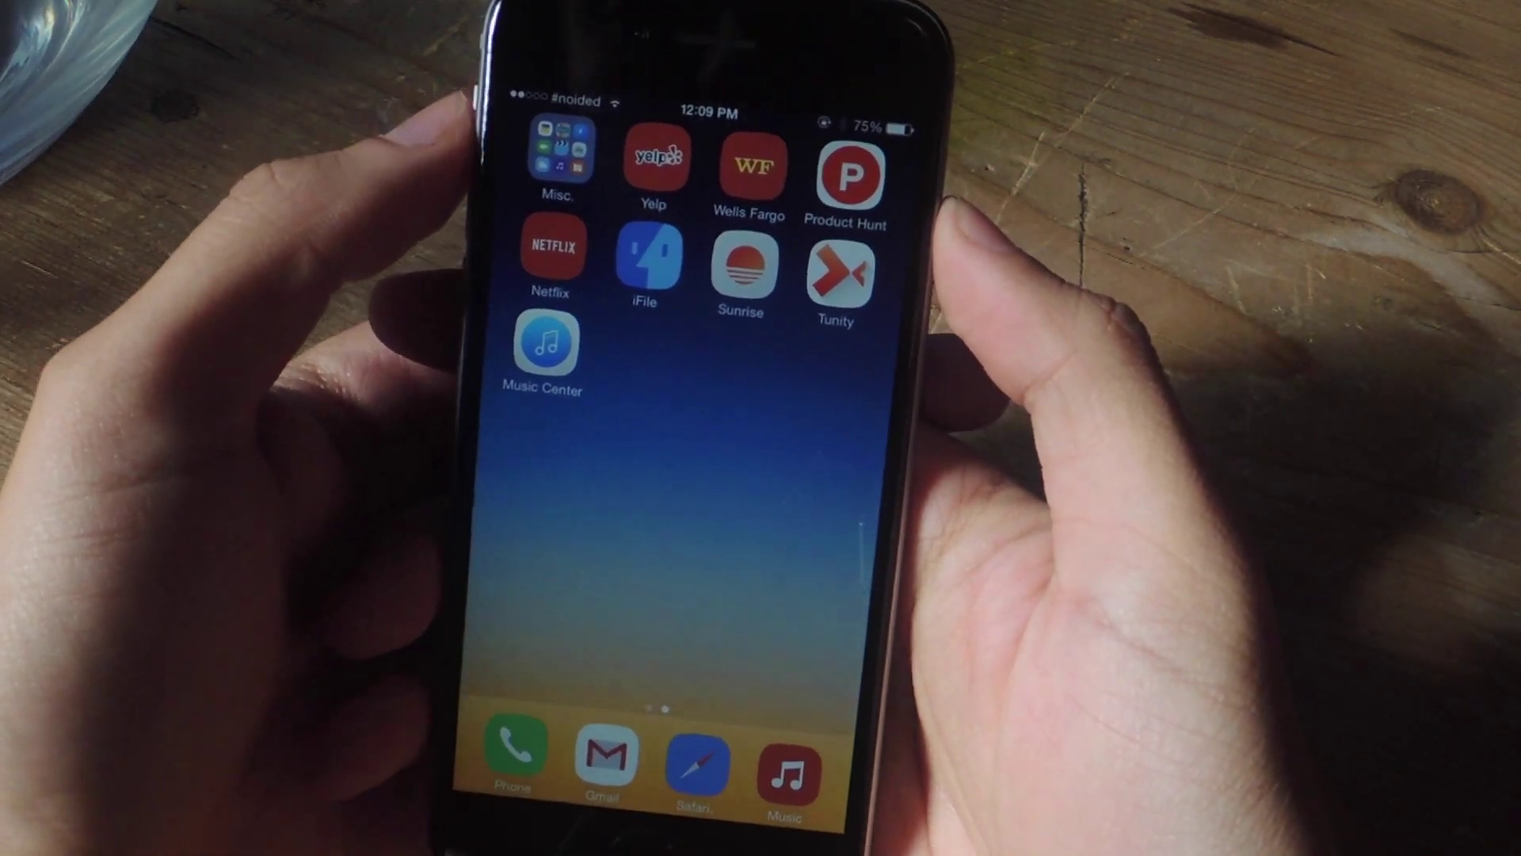
Launch Music Center and reveal its widget setup instructions and settings toggles.
{"action": "left_click", "coordinate": [544, 344]}
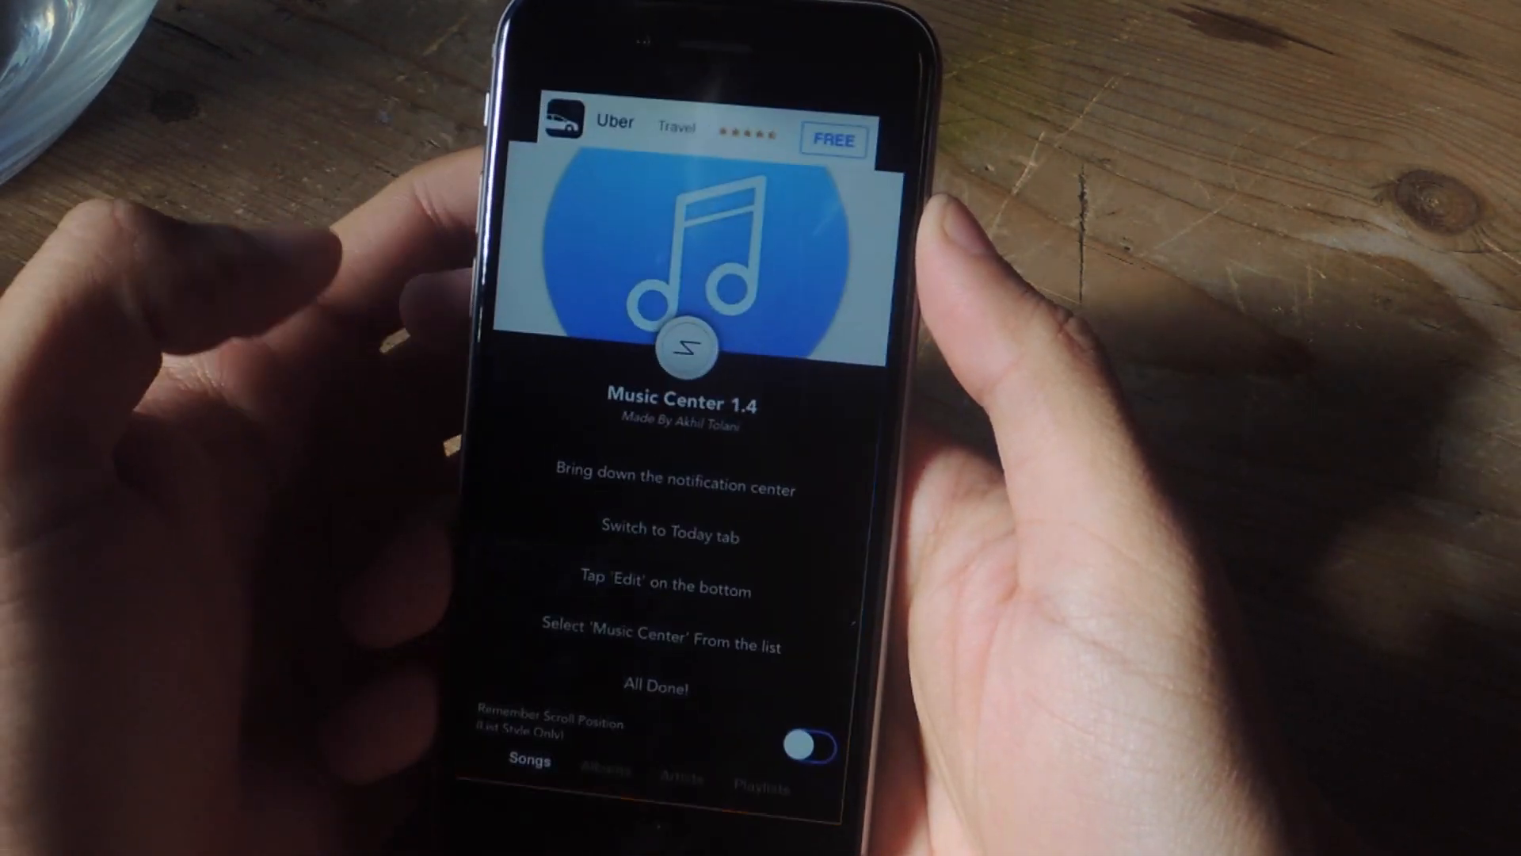
{"action": "scroll", "scroll_direction": "up", "scroll_amount": 3}
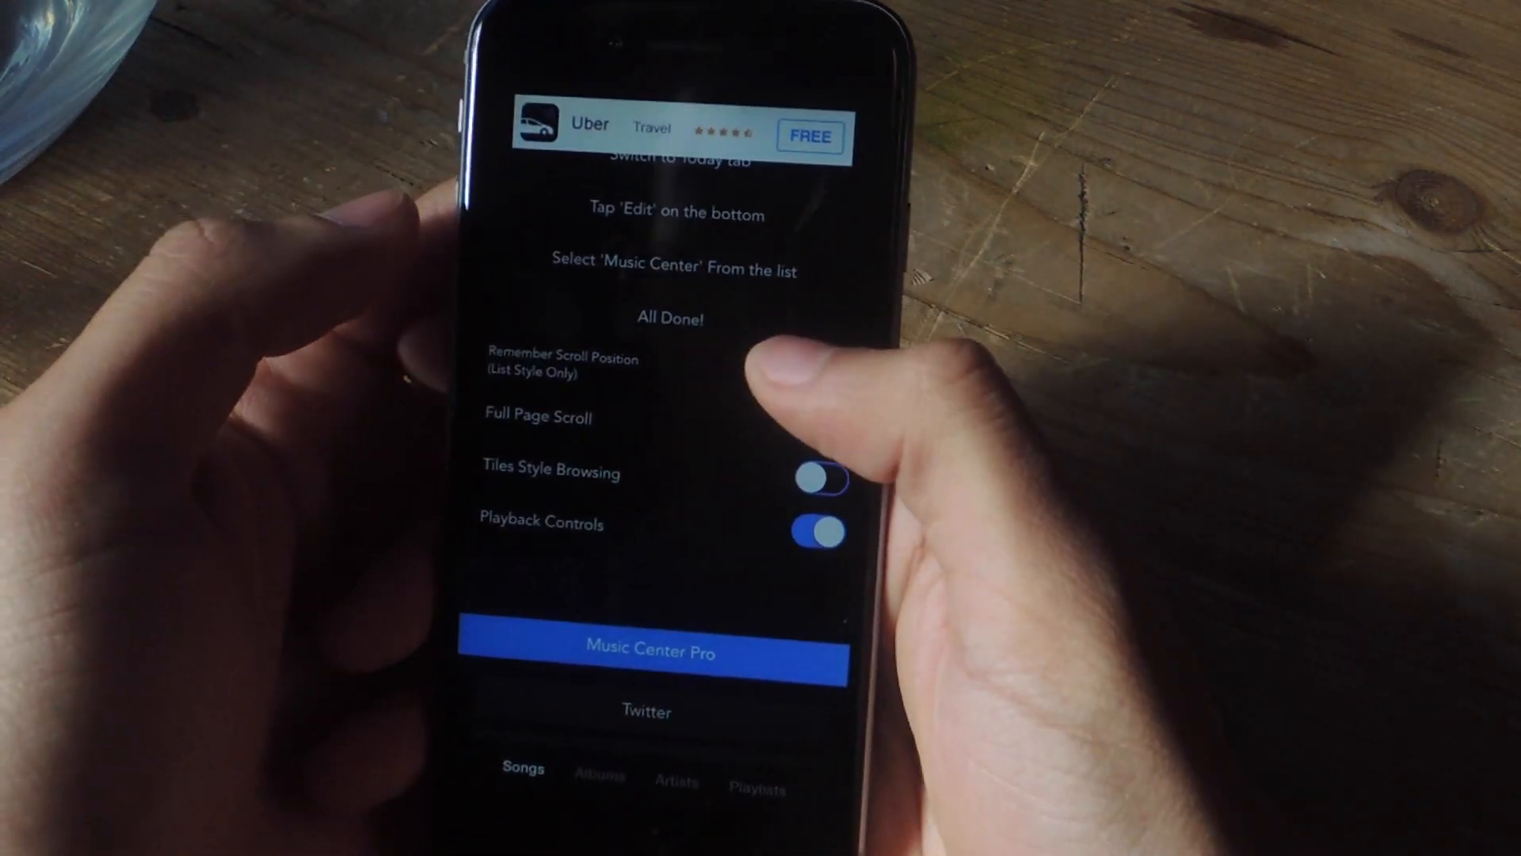
{"action": "left_click", "coordinate": [650, 651]}
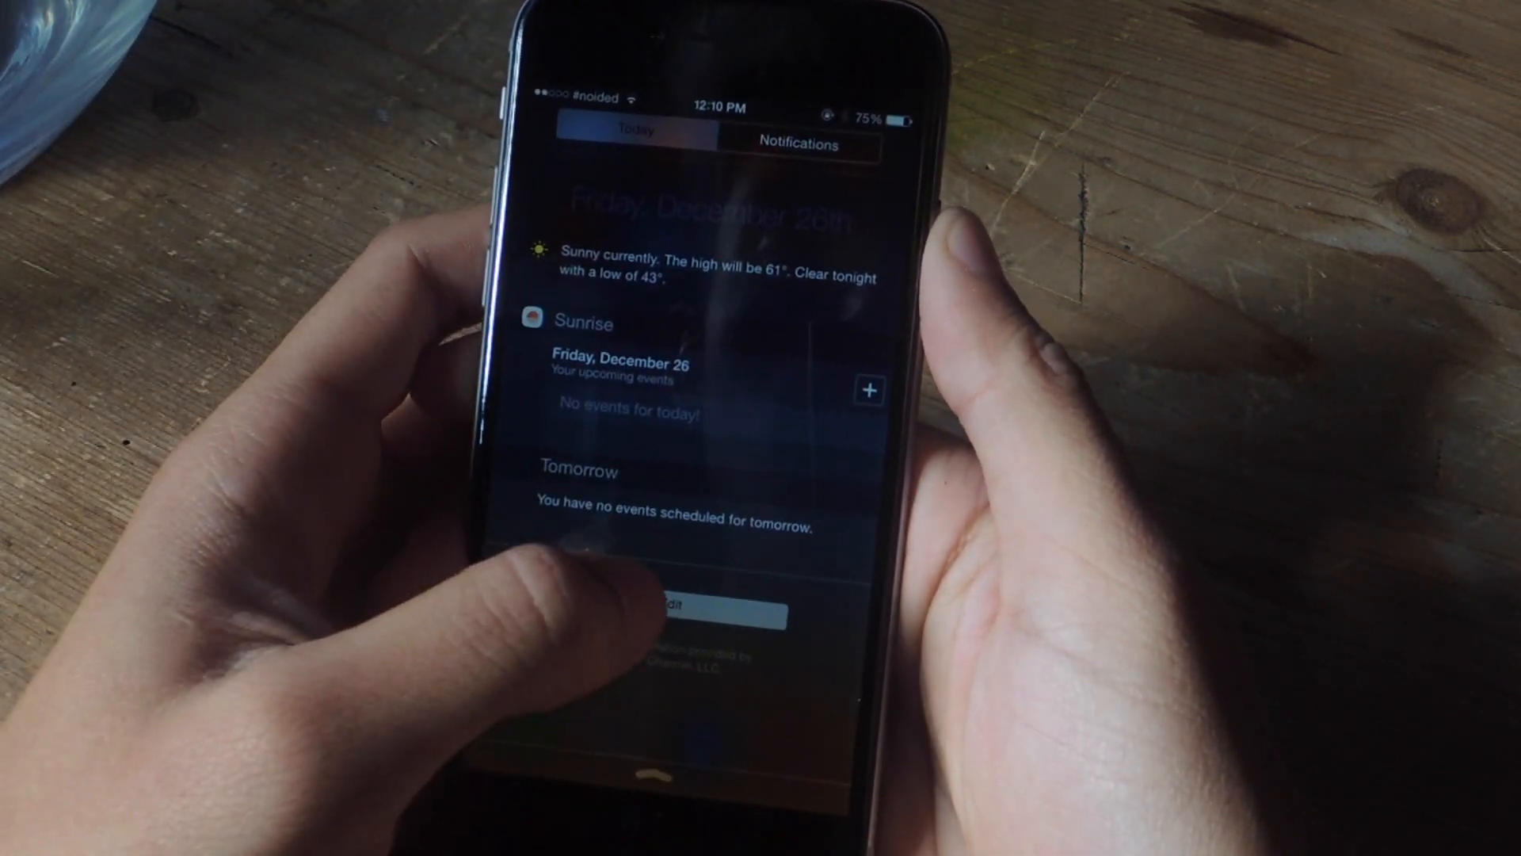
Add the Music Center widget to the Today view above the Sunrise widget.
{"action": "left_click", "coordinate": [694, 612]}
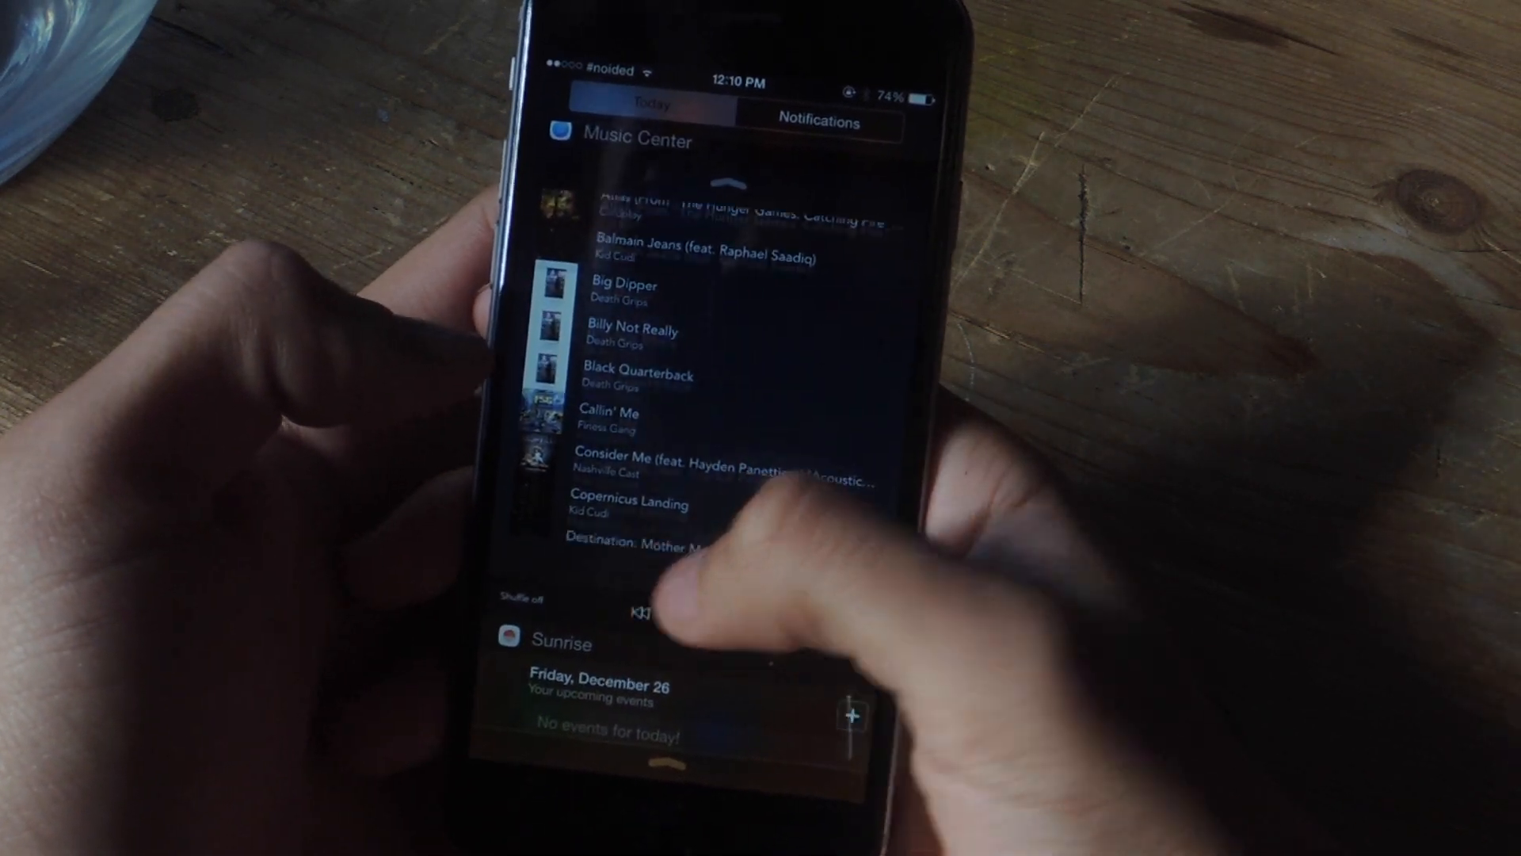
{"action": "scroll", "scroll_direction": "down", "scroll_amount": 3}
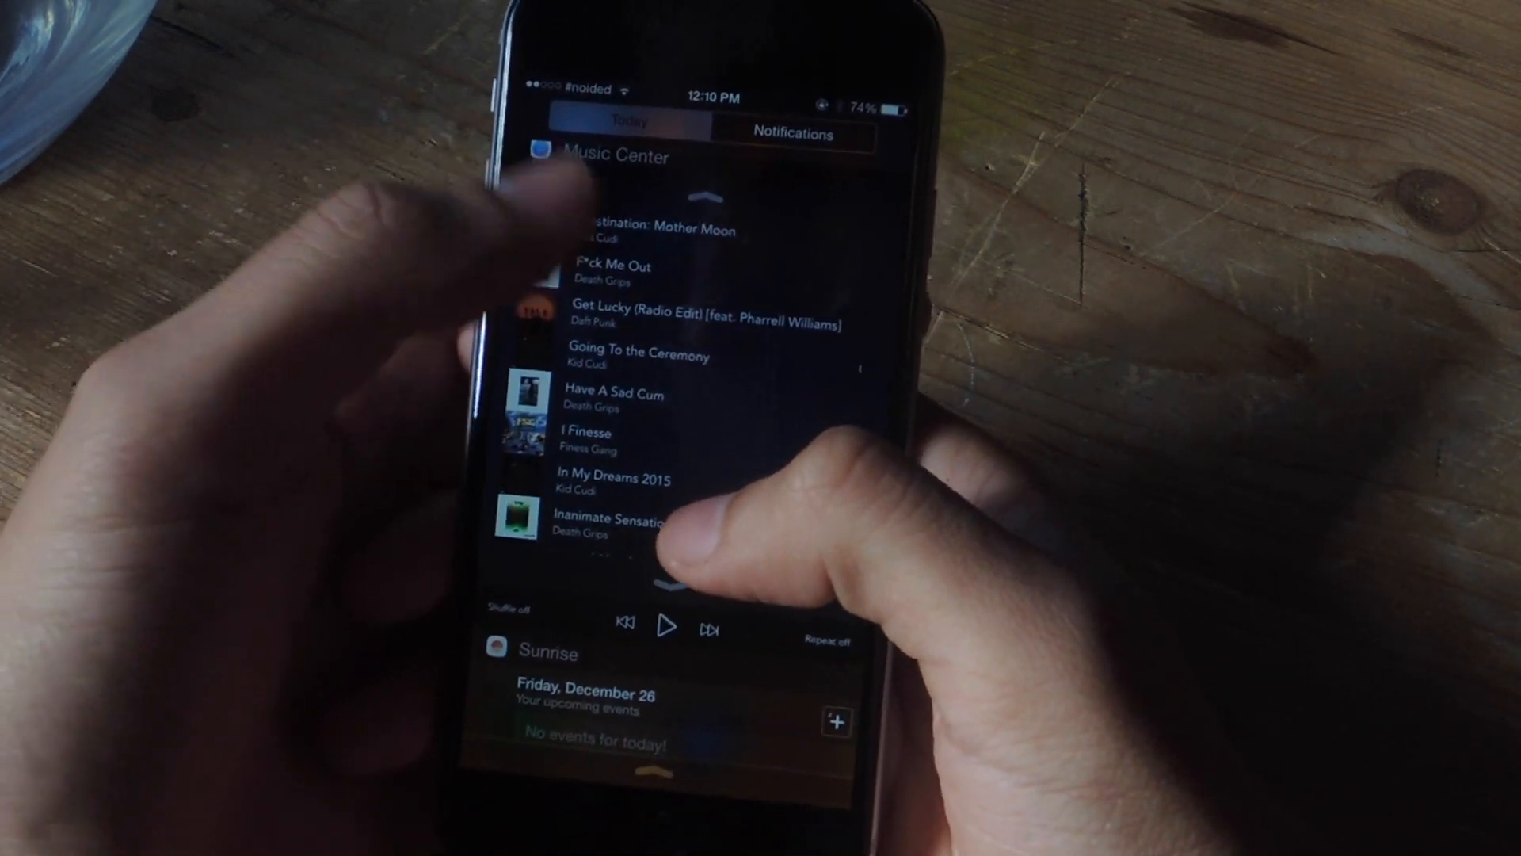
{"action": "scroll", "scroll_direction": "down", "scroll_amount": 3}
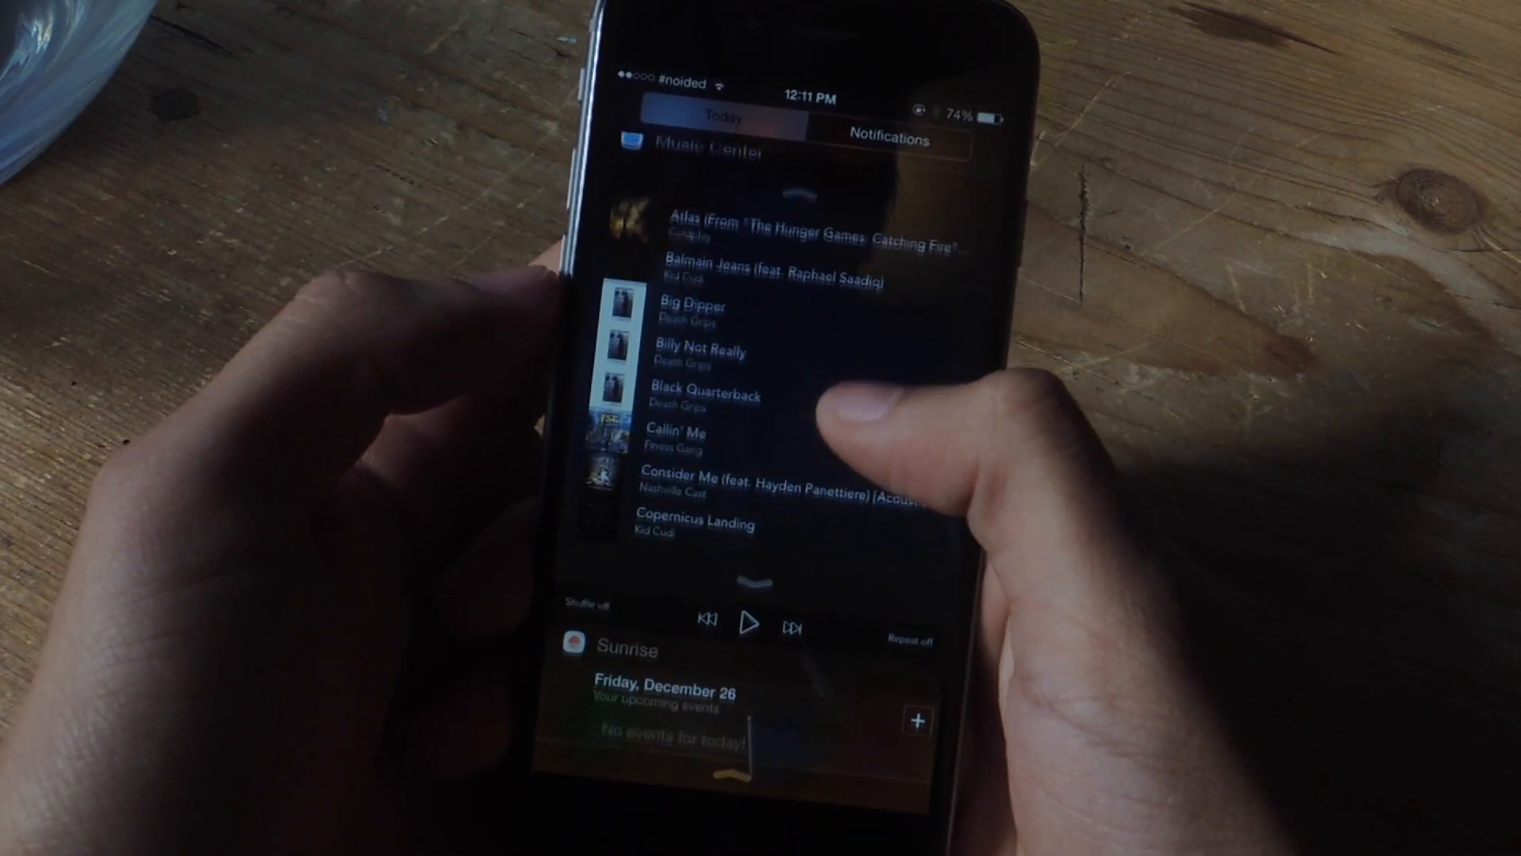
{"action": "scroll", "scroll_direction": "down", "scroll_amount": 3}
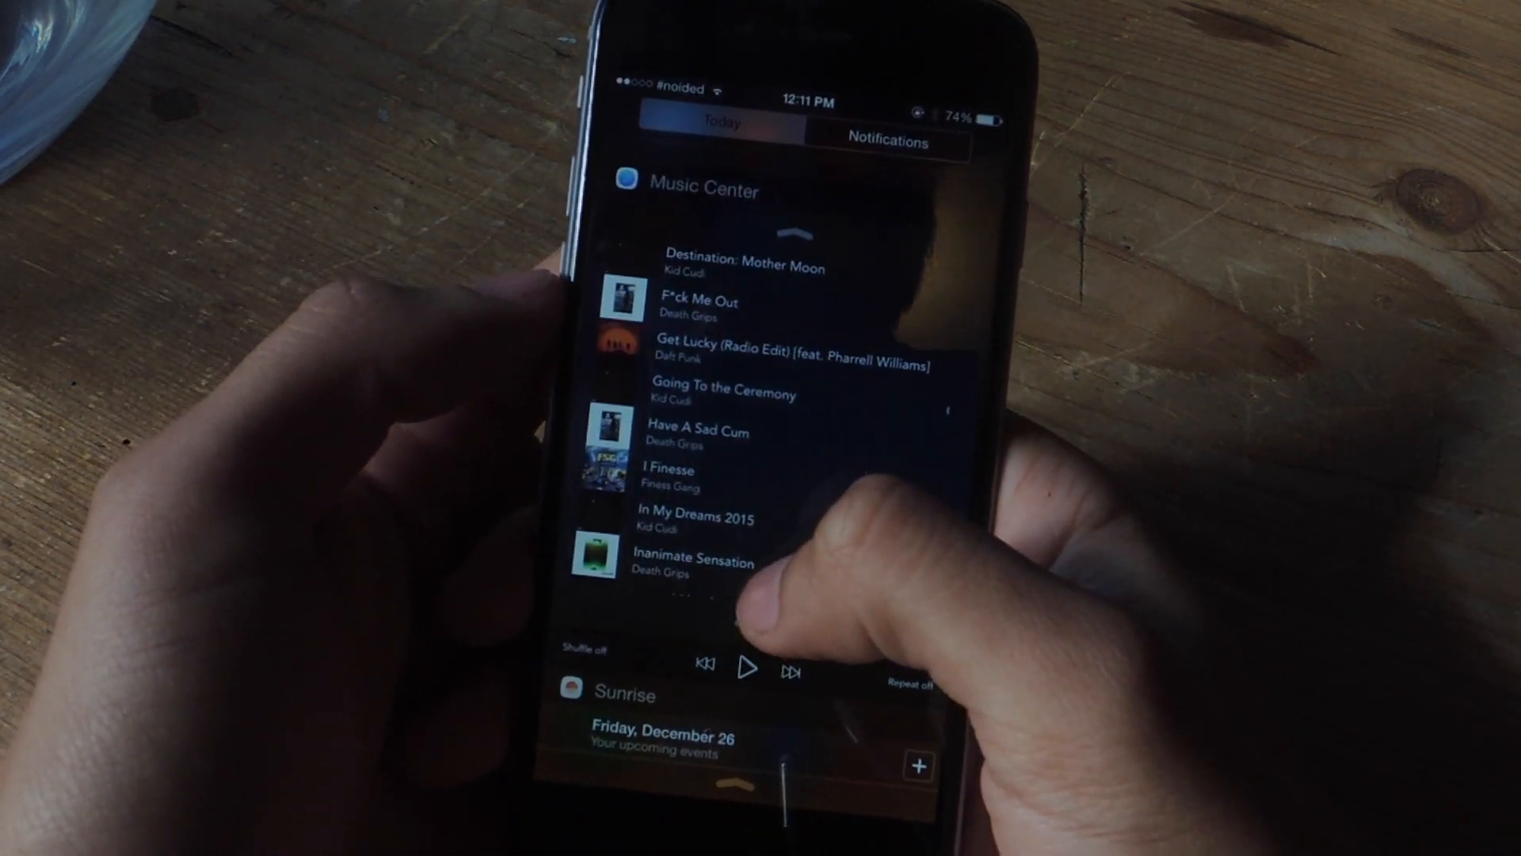